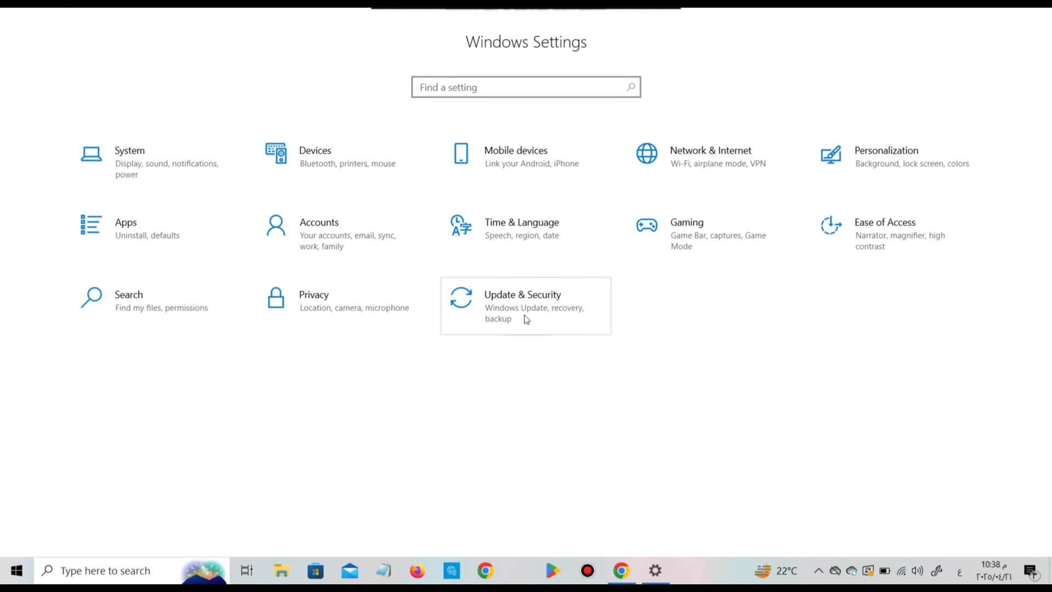
# Step: Go to Update & Security and select the Recovery page
pyautogui.click(522, 295)
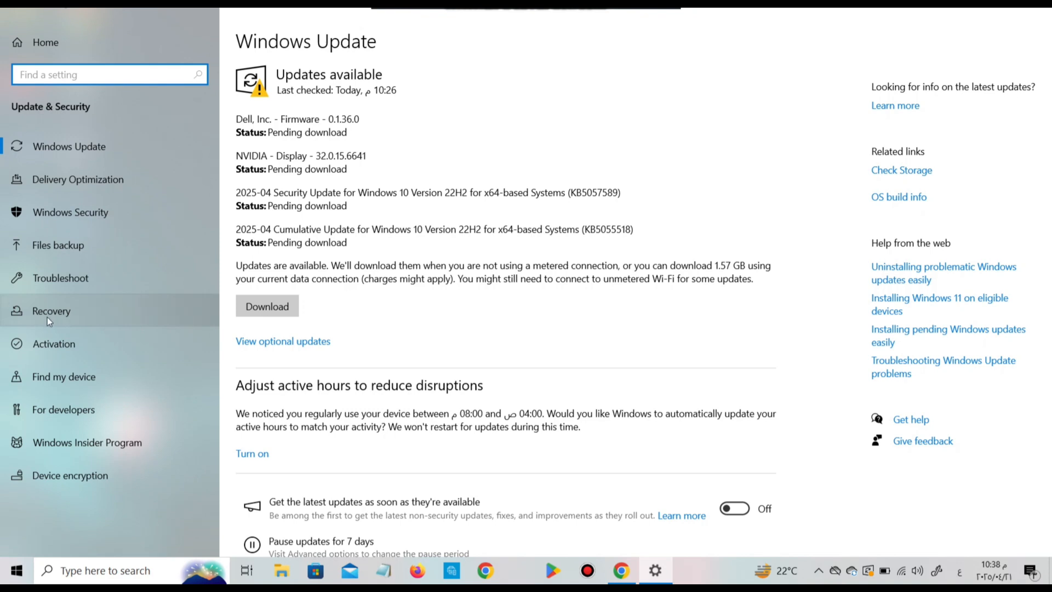
pyautogui.click(51, 310)
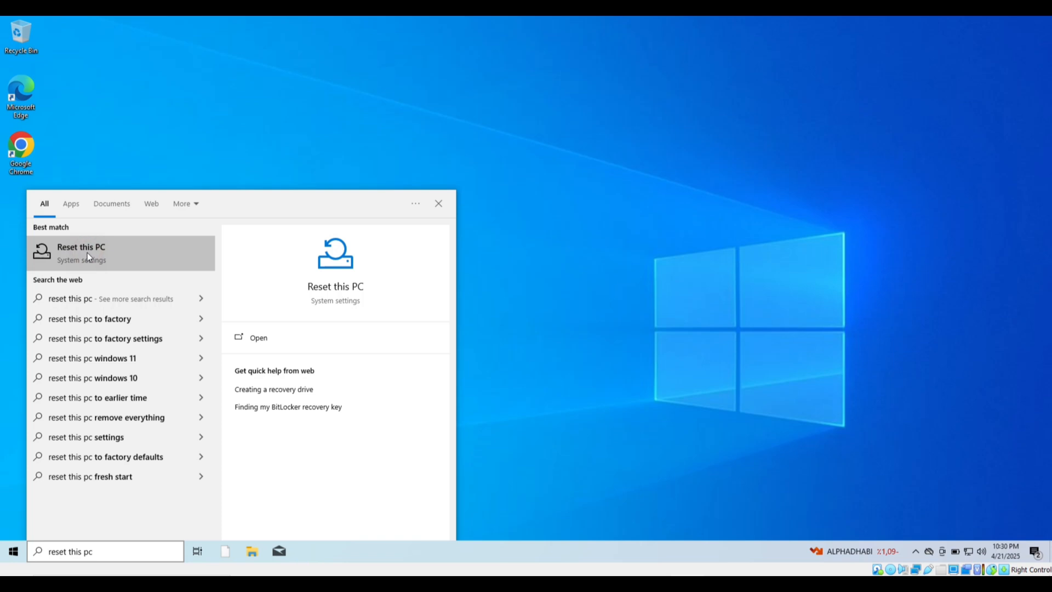
# Step: Launch the Reset this PC setting from the search best match
pyautogui.click(80, 252)
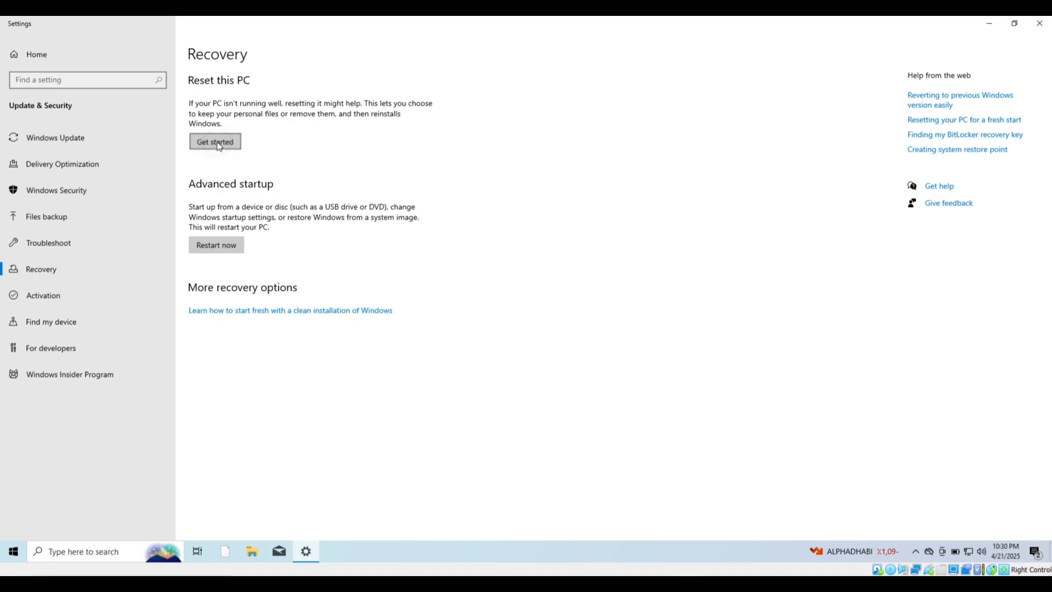
# Step: Start the Reset this PC wizard and confirm so the PC restarts to reset
pyautogui.click(215, 141)
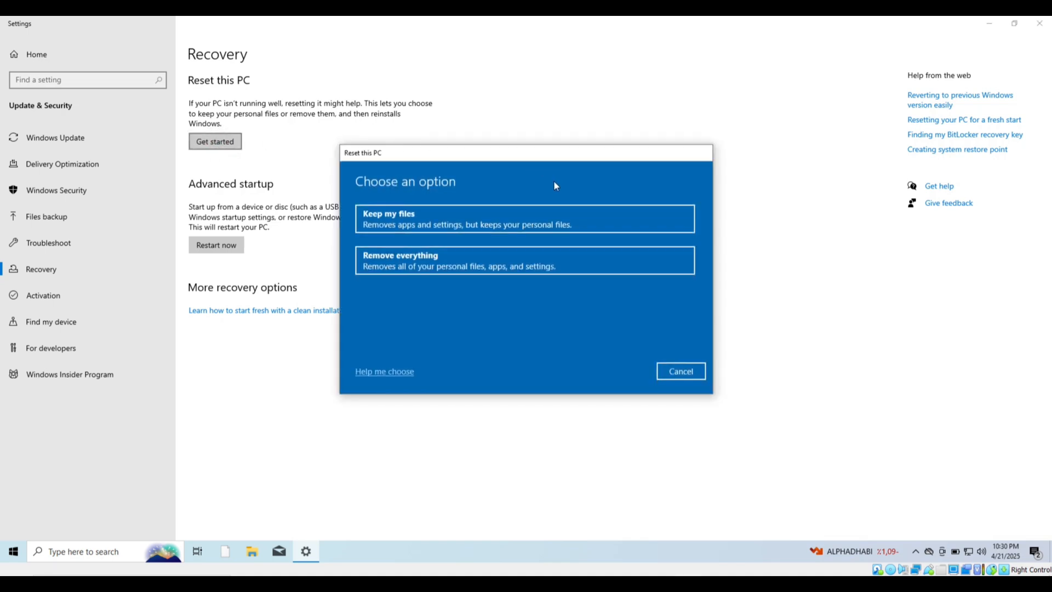
pyautogui.moveTo(409, 222)
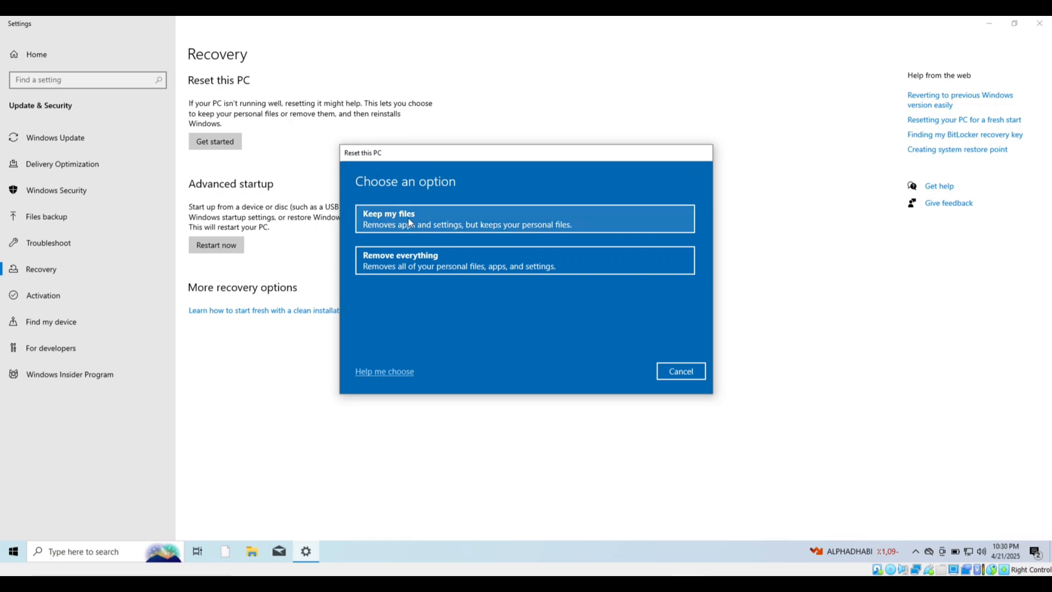
pyautogui.moveTo(380, 234)
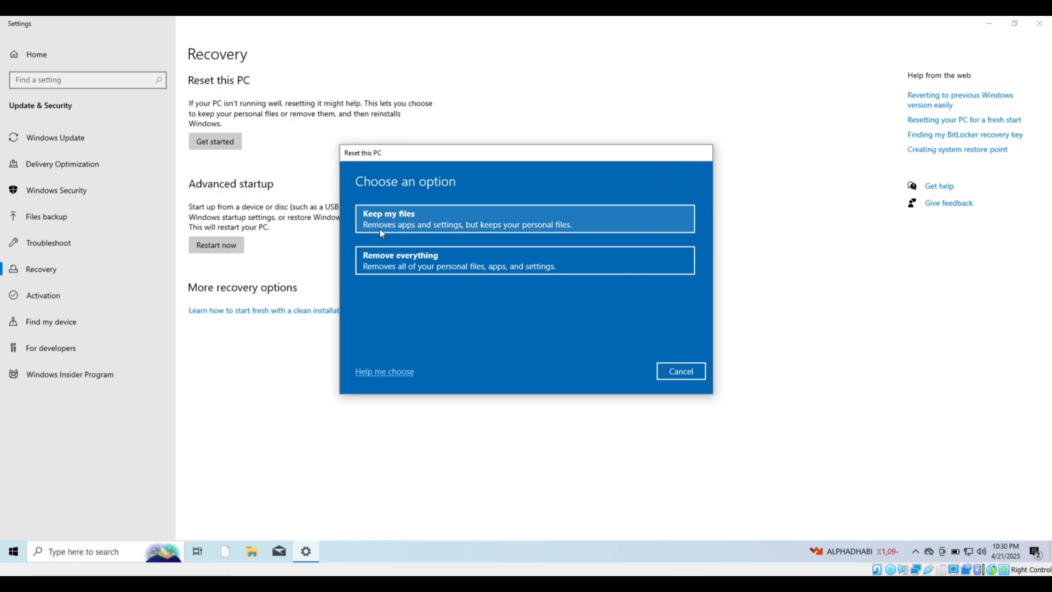
pyautogui.moveTo(562, 223)
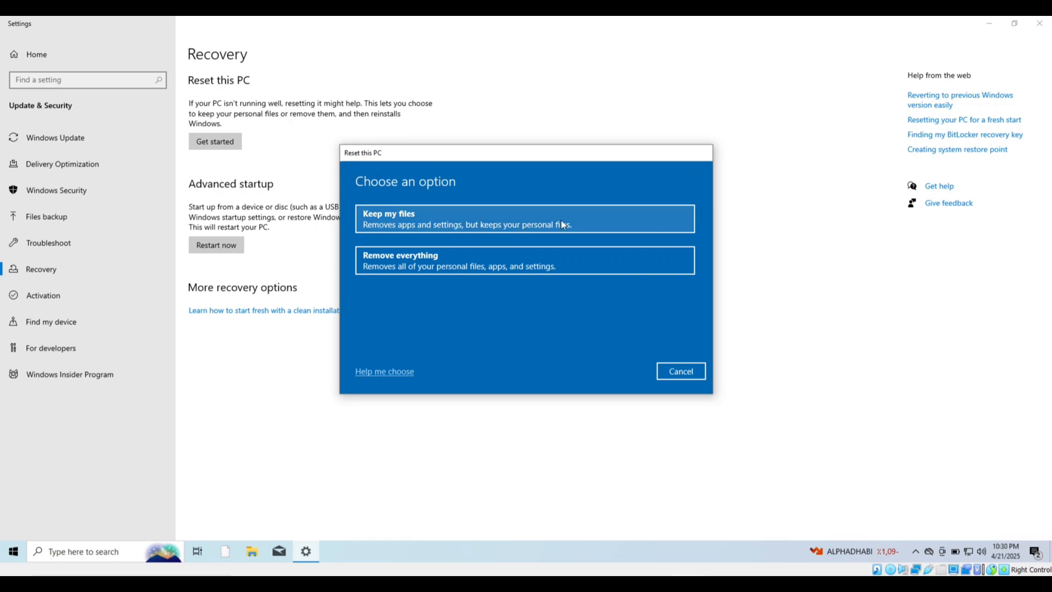
pyautogui.moveTo(417, 265)
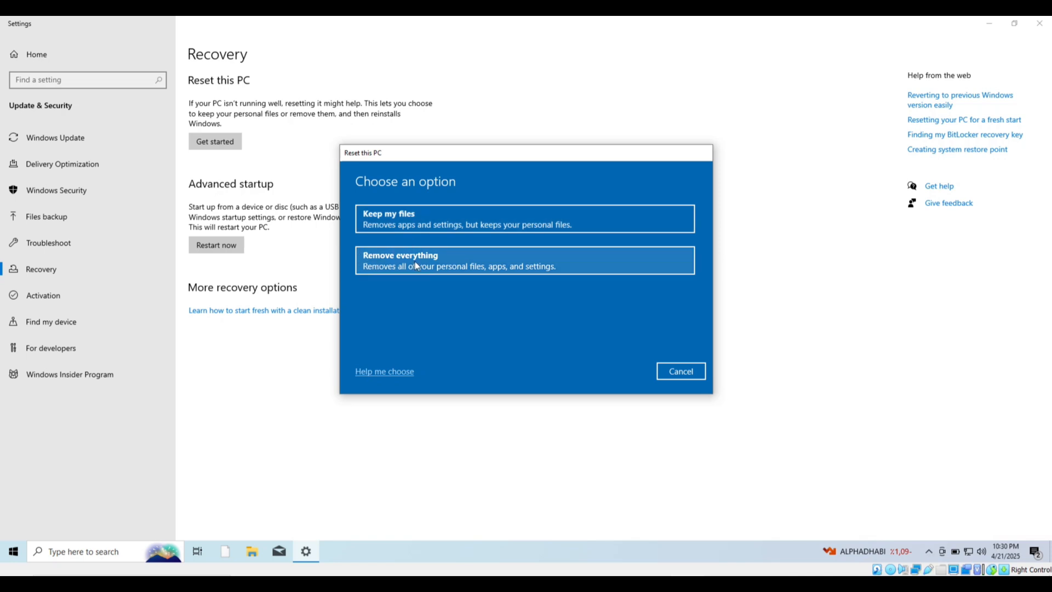
pyautogui.moveTo(491, 271)
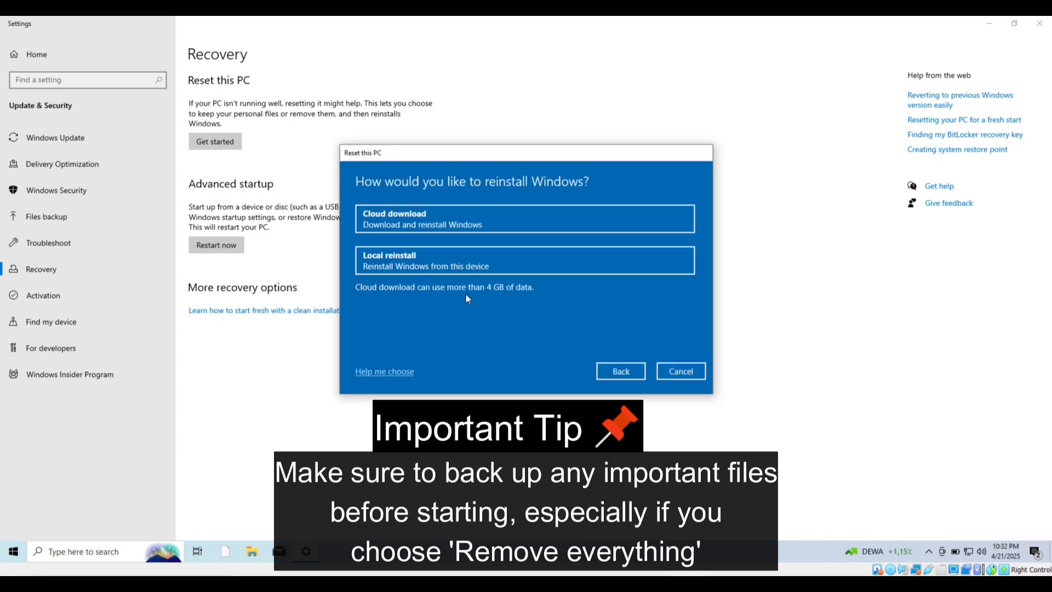
pyautogui.click(522, 261)
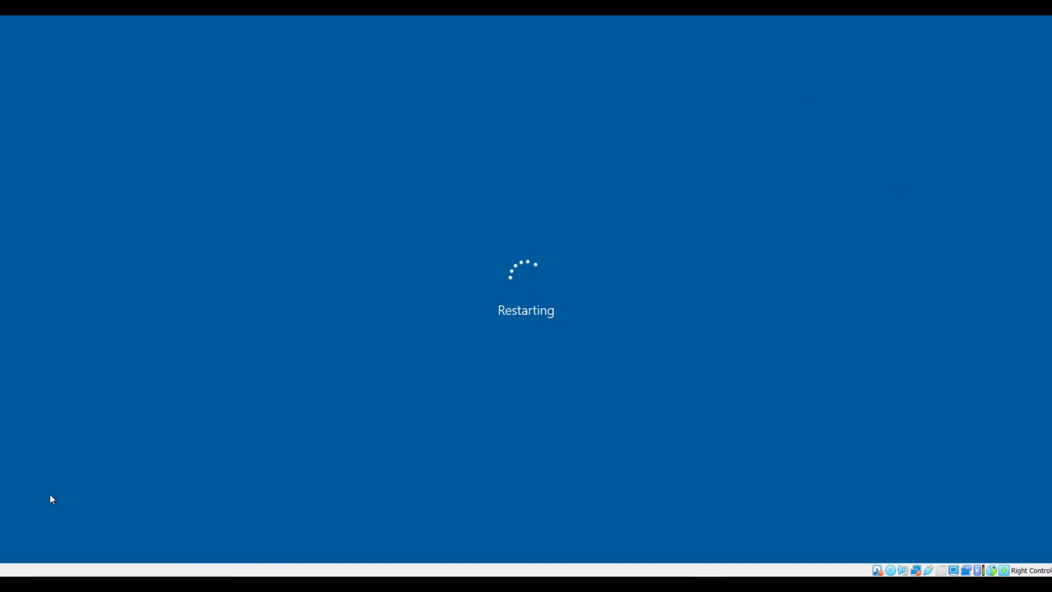